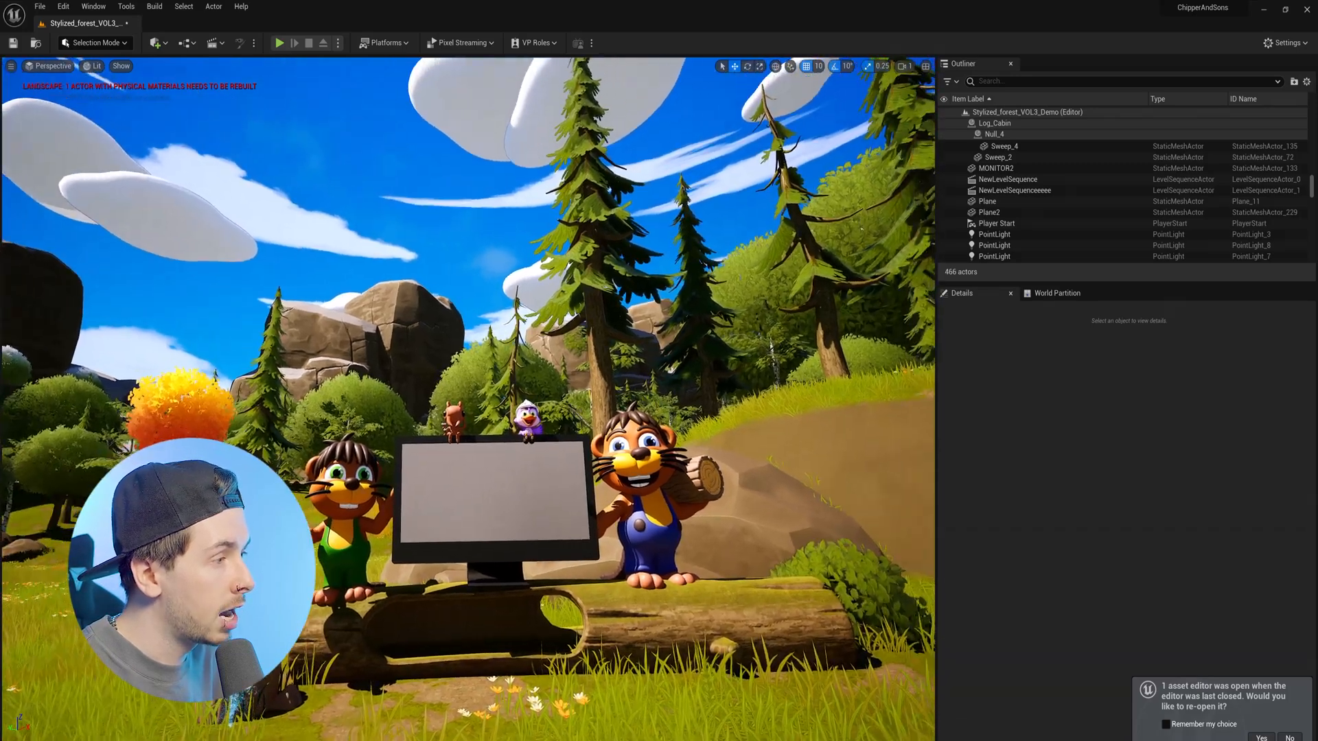
# Answer the reopen-asset-editors notification so the Logo material loads in the editor.
pyautogui.click(995, 208)
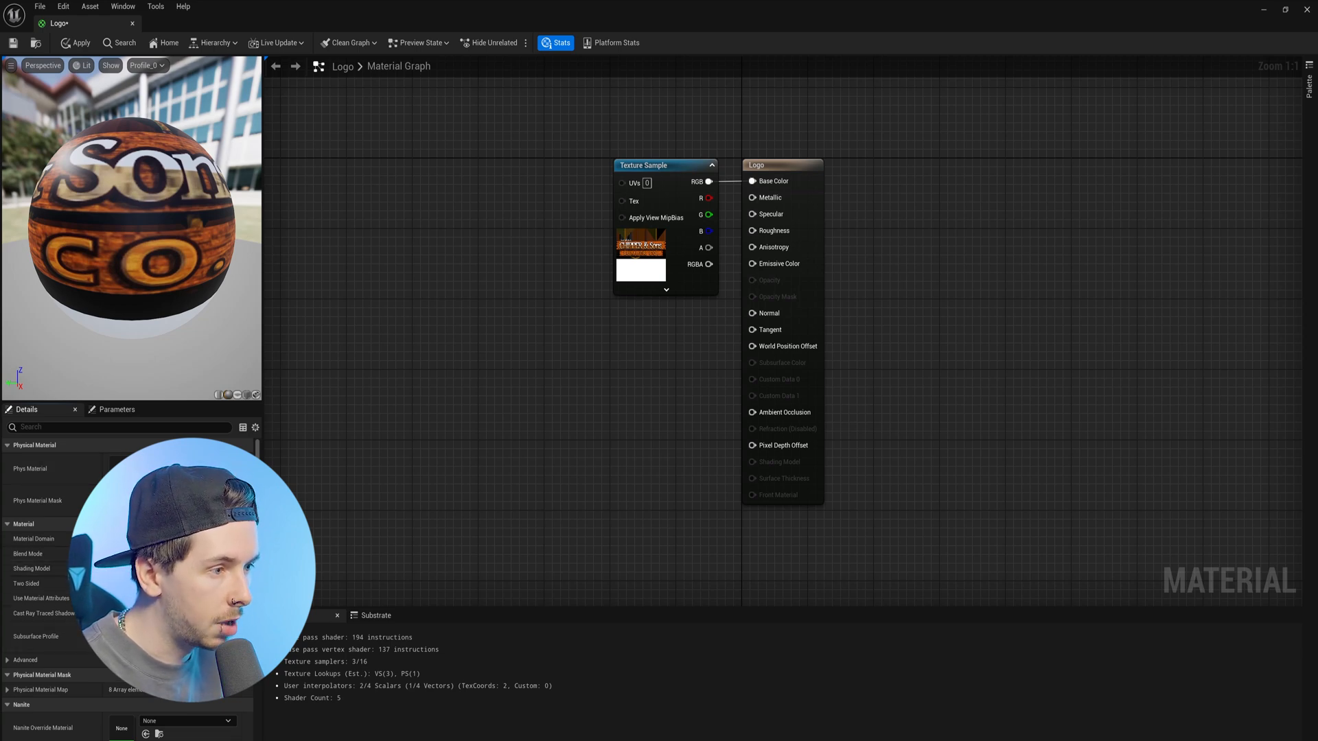
pyautogui.moveTo(709, 248)
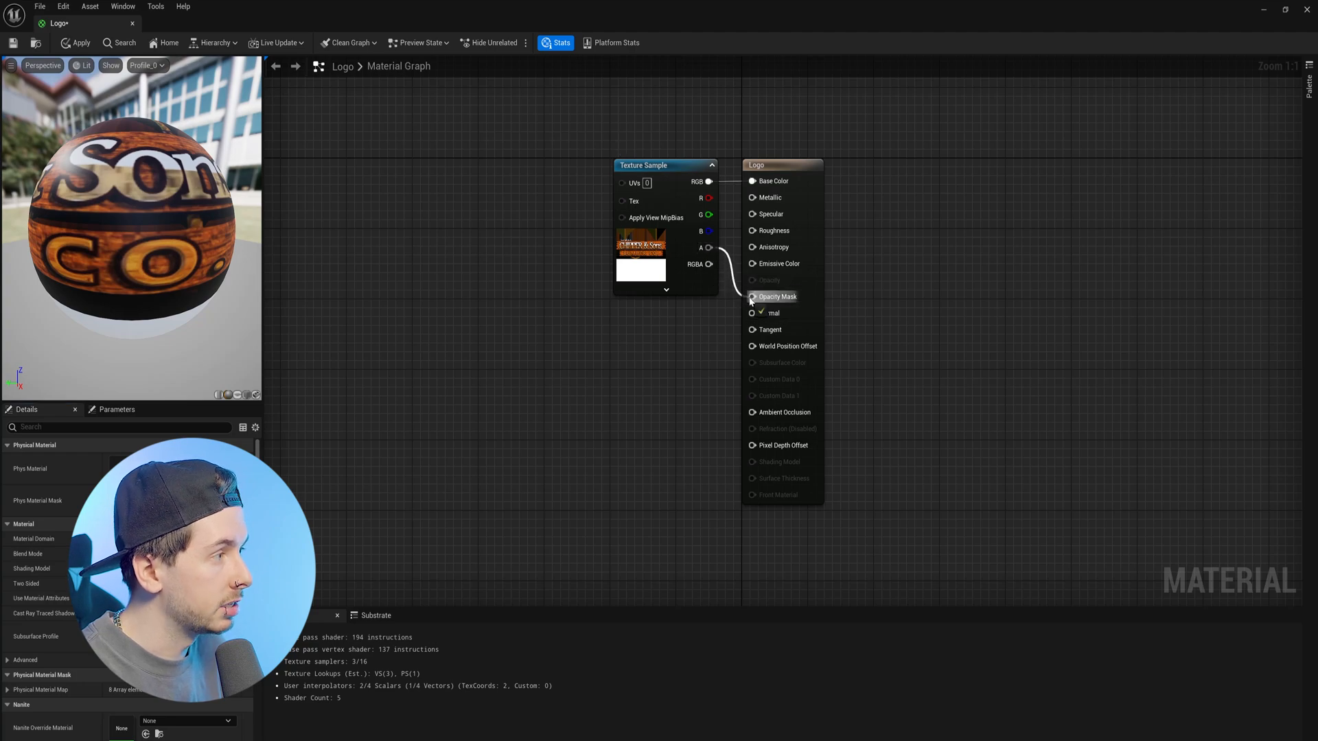
# Save the Logo material with the texture's alpha driving Opacity Mask.
pyautogui.click(74, 42)
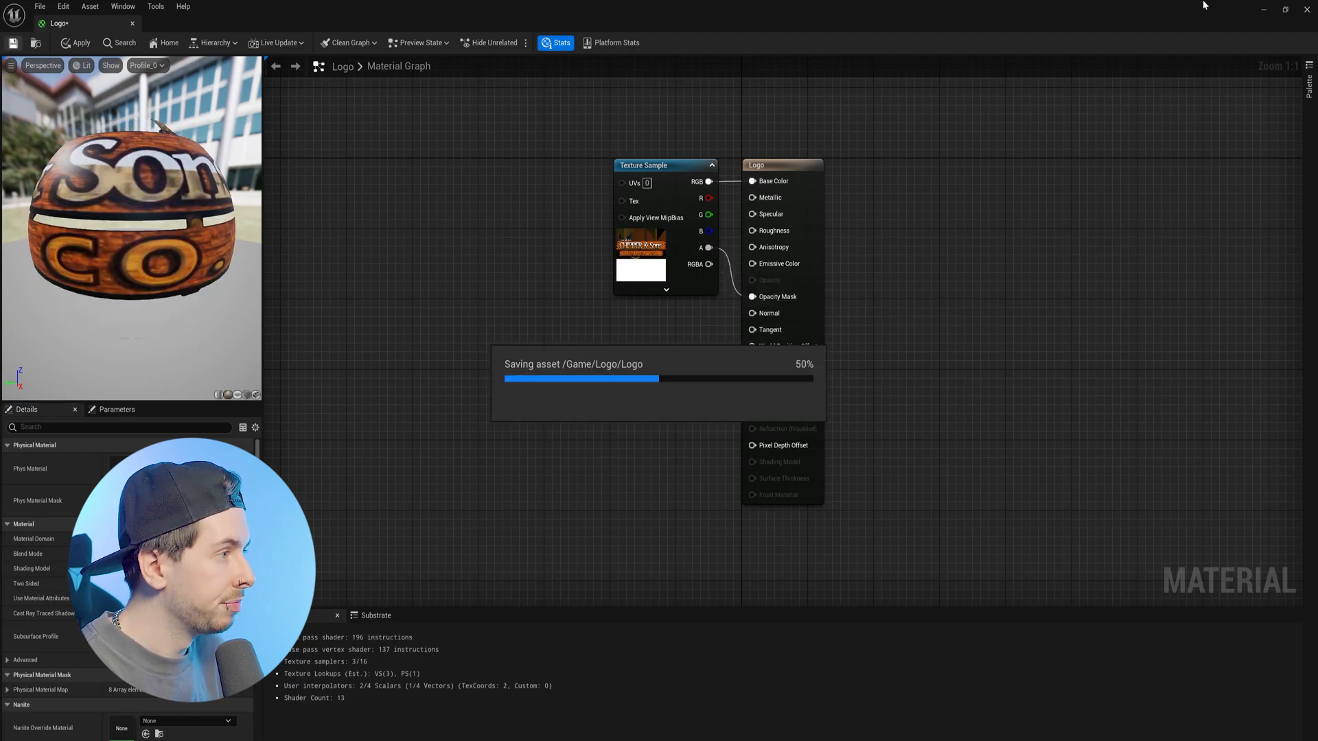